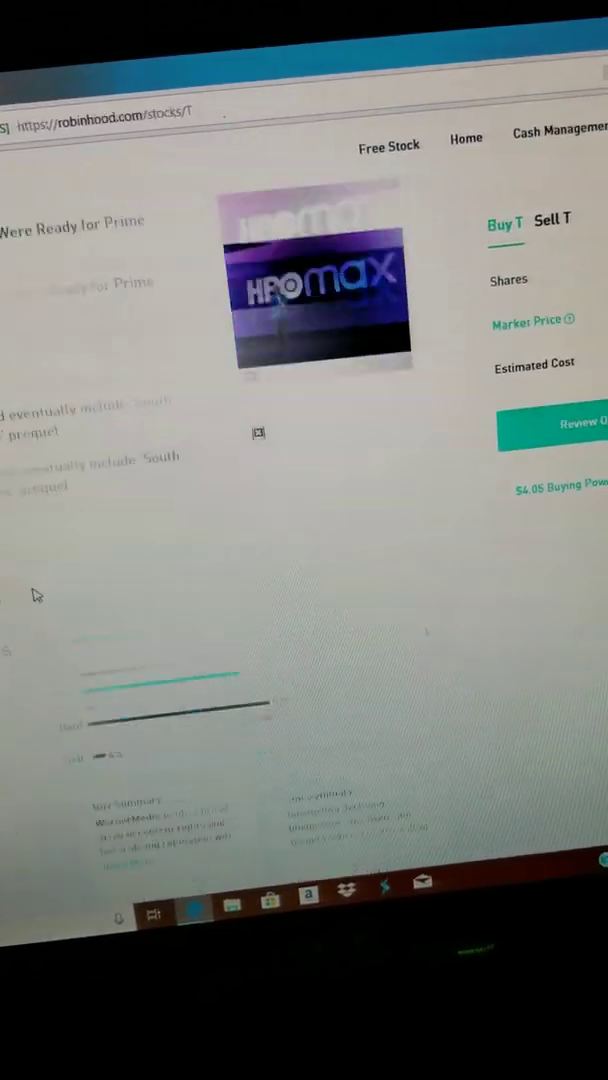
# Scroll the AT&T (T) page to check its $33.16 average cost for 3 shares.
pyautogui.scroll(-3)
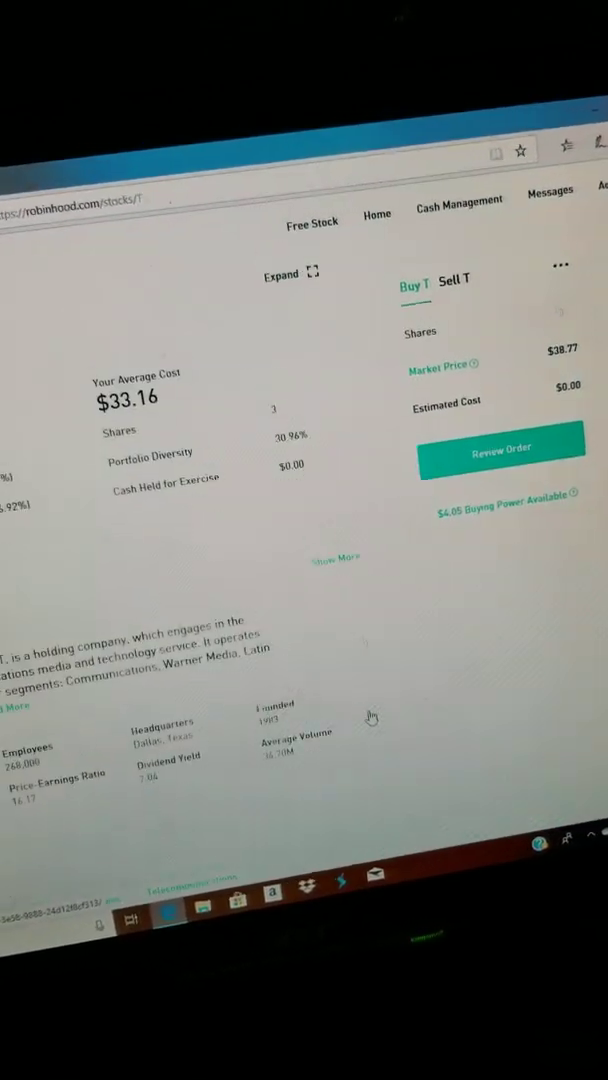
pyautogui.scroll(3)
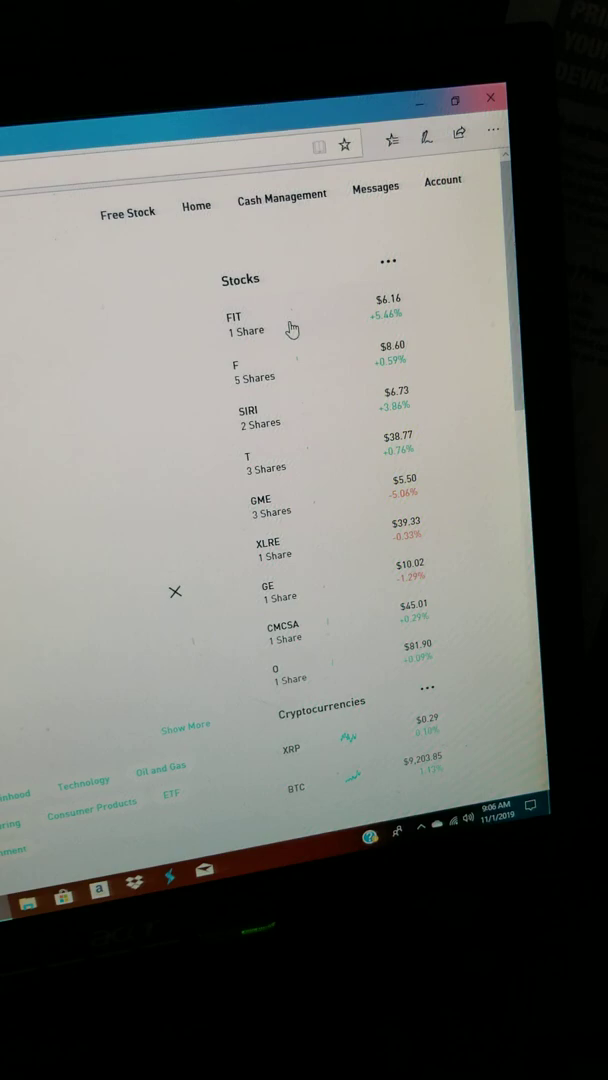
# Open GameStop (GME) to see its $7.87 average cost for 3 shares, then check the Account menu.
pyautogui.click(265, 497)
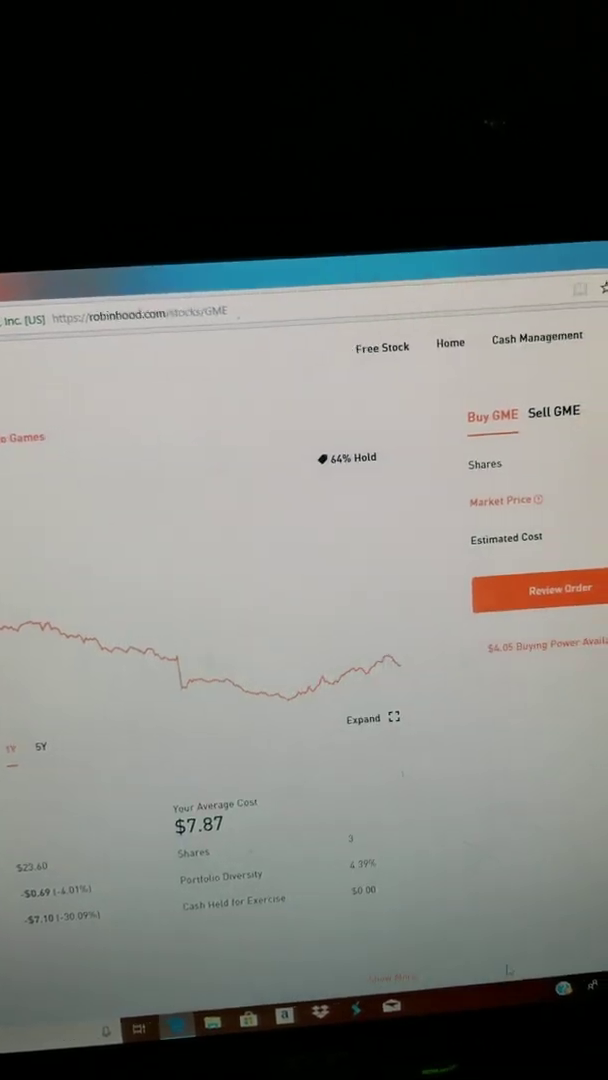
pyautogui.click(365, 217)
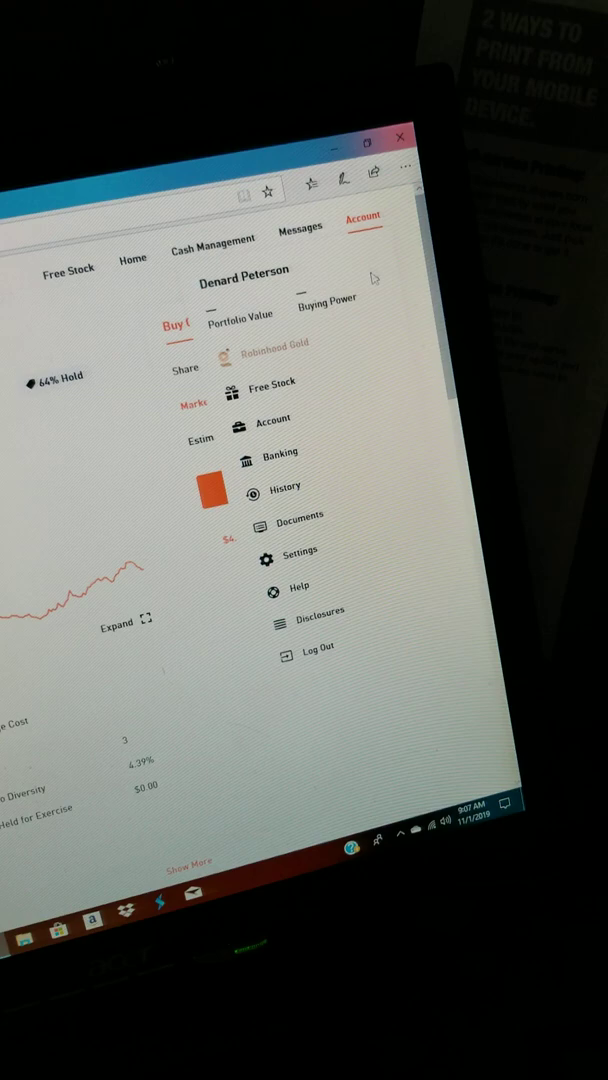
pyautogui.click(271, 382)
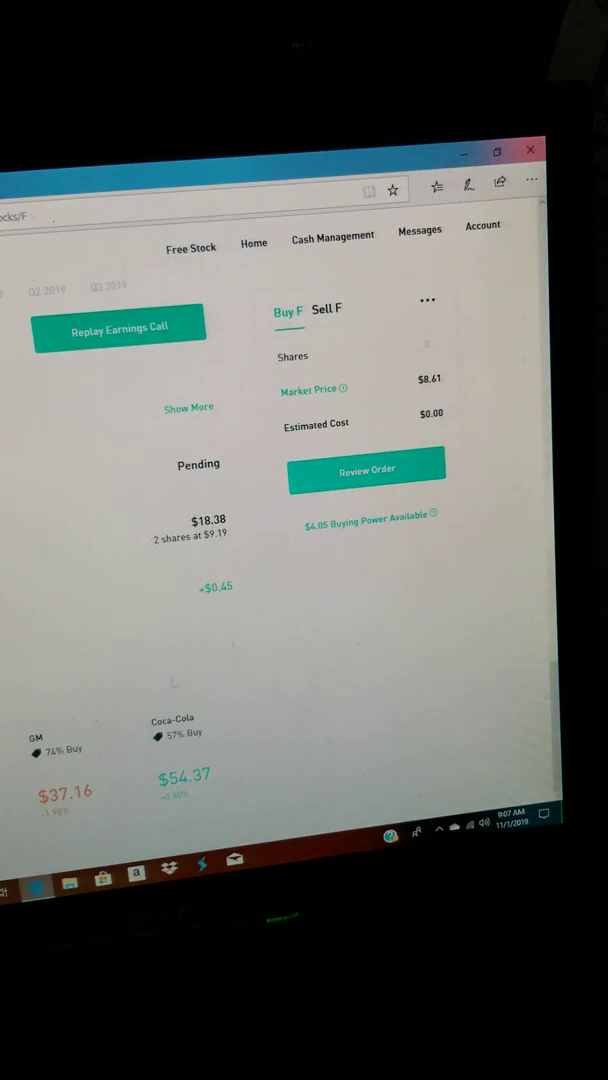
# Scroll the Ford (F) page through History, People Also Bought and Analyst Ratings.
pyautogui.scroll(-3)
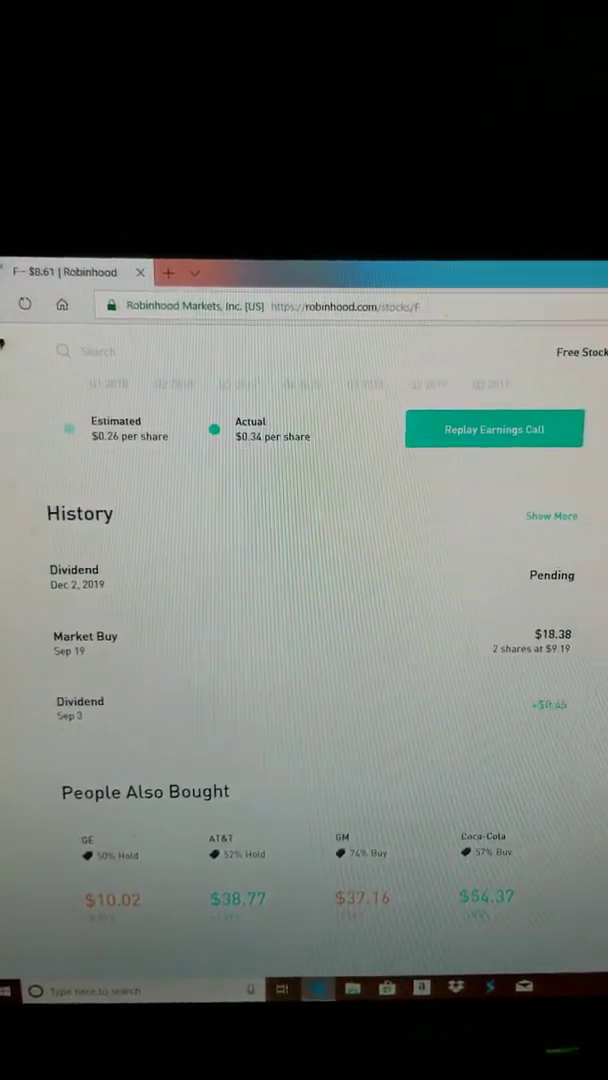
pyautogui.scroll(3)
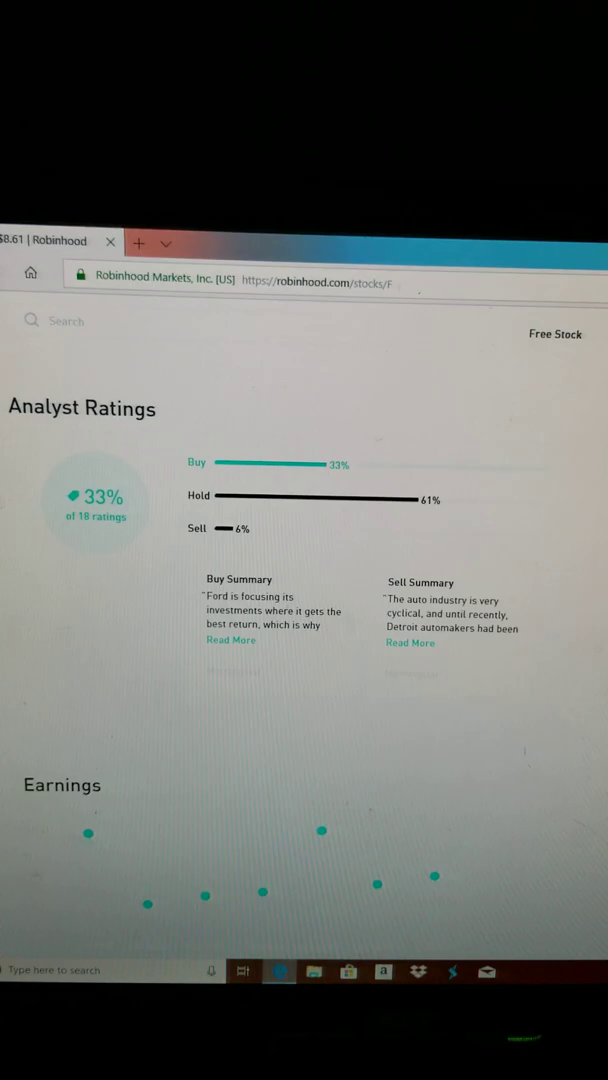
pyautogui.scroll(3)
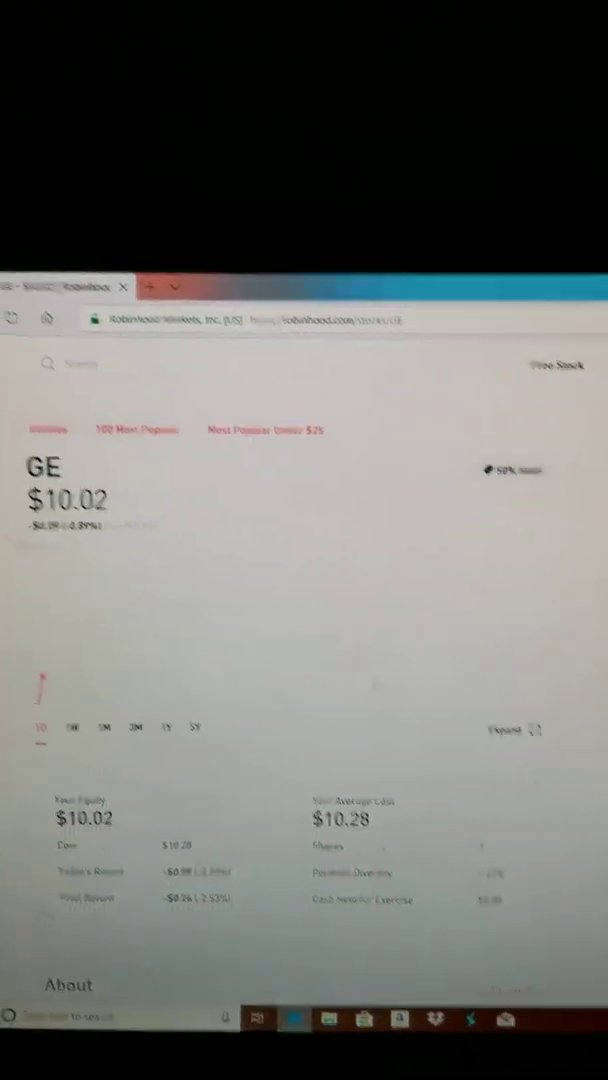
# Scroll the GE page down to Your Equity and its $10.28 average cost.
pyautogui.scroll(-3)
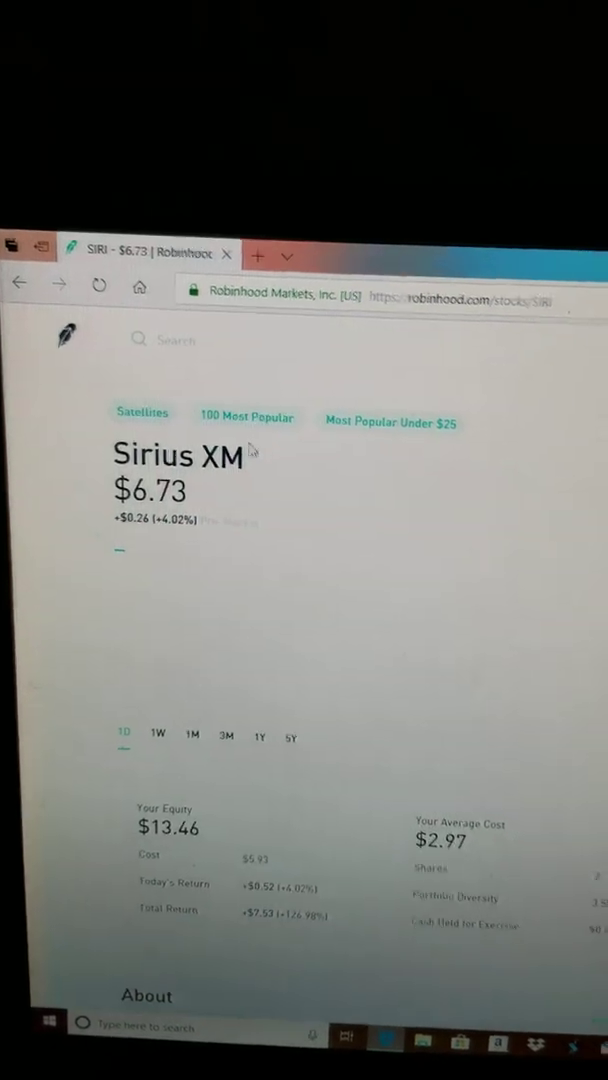
# Scroll the Sirius XM page to view 2 shares, +126.98% total return and About.
pyautogui.scroll(-3)
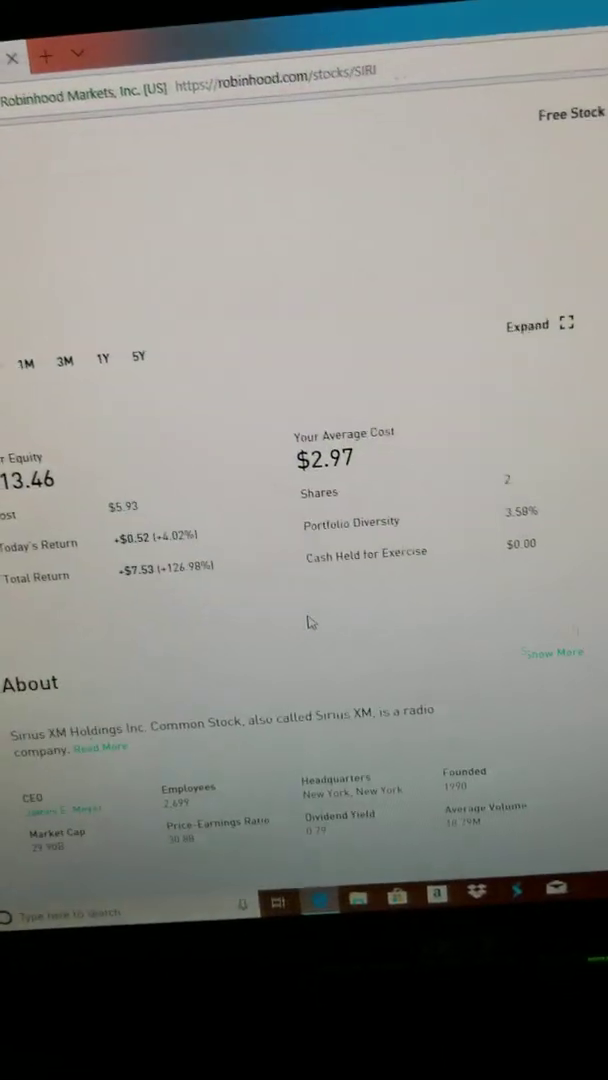
pyautogui.scroll(3)
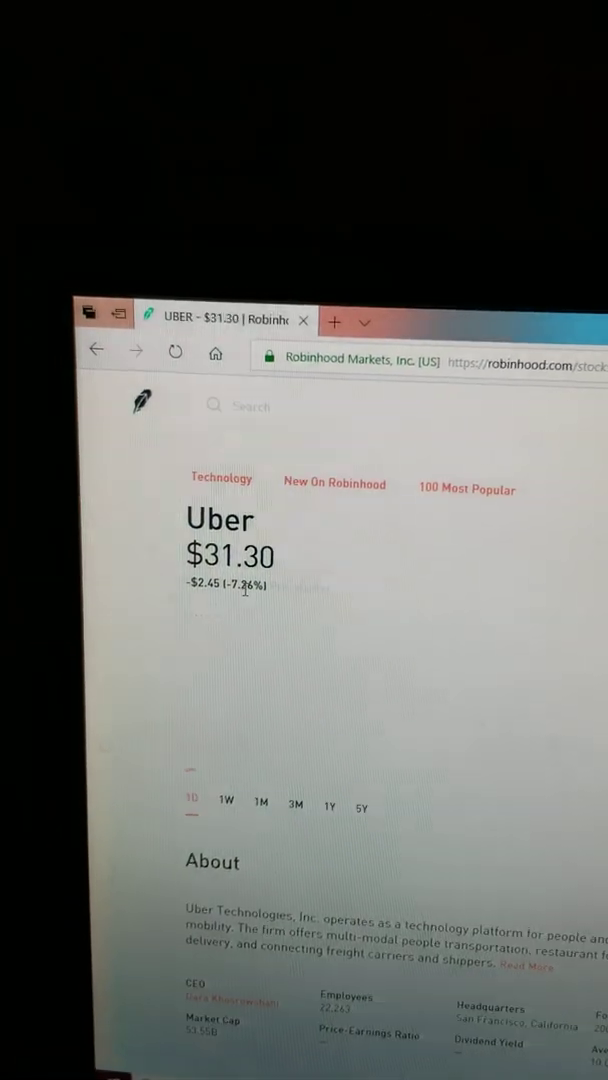
# Scroll Uber's page through About, Collections and News.
pyautogui.scroll(-3)
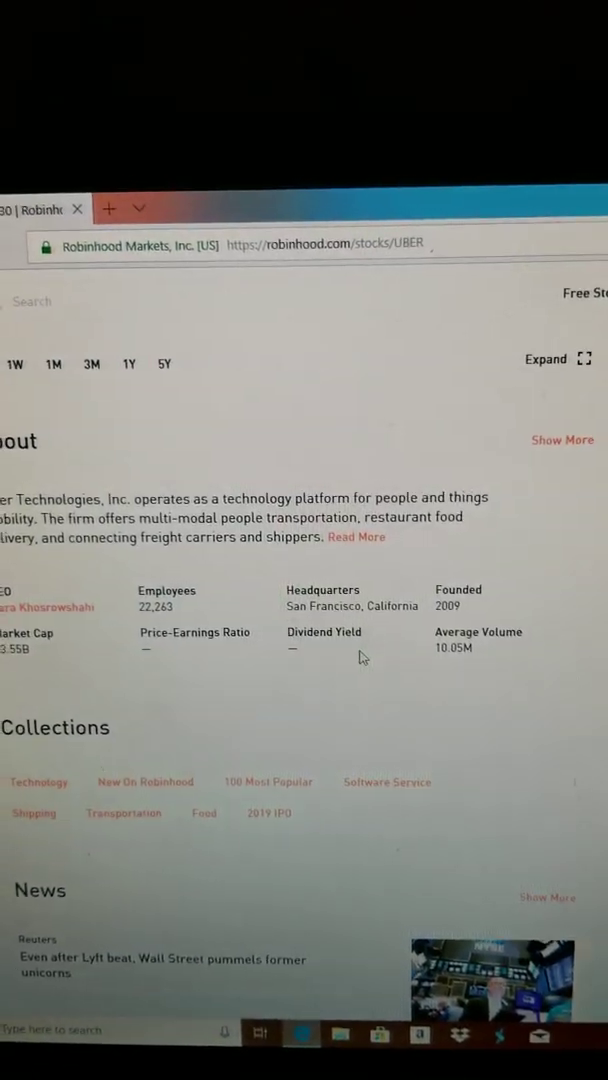
pyautogui.scroll(3)
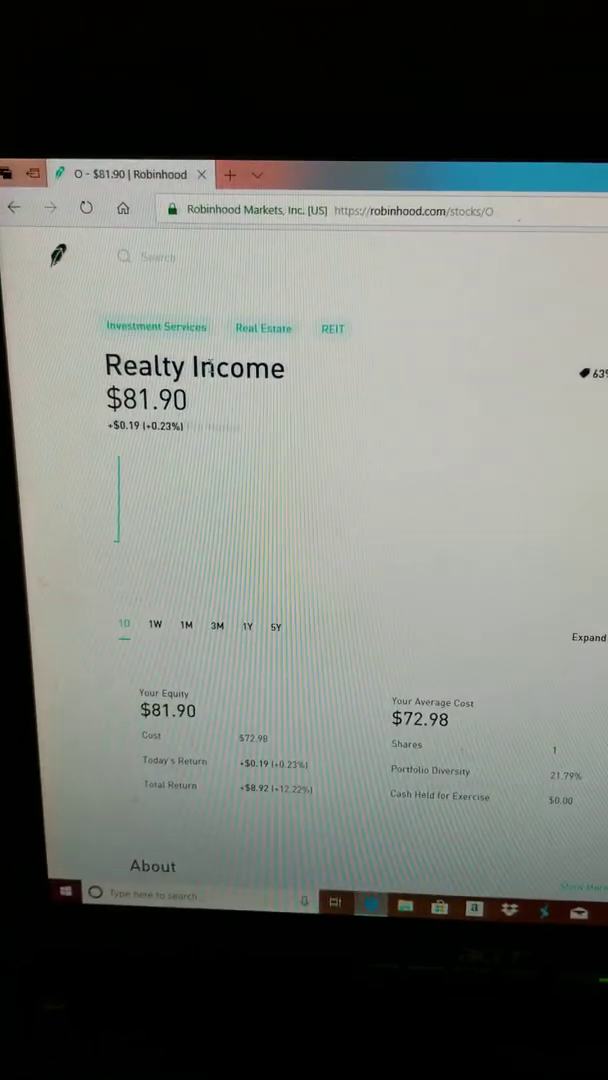
# Scroll Realty Income (O) to Your Equity: 1 share at $72.98 average cost.
pyautogui.scroll(-3)
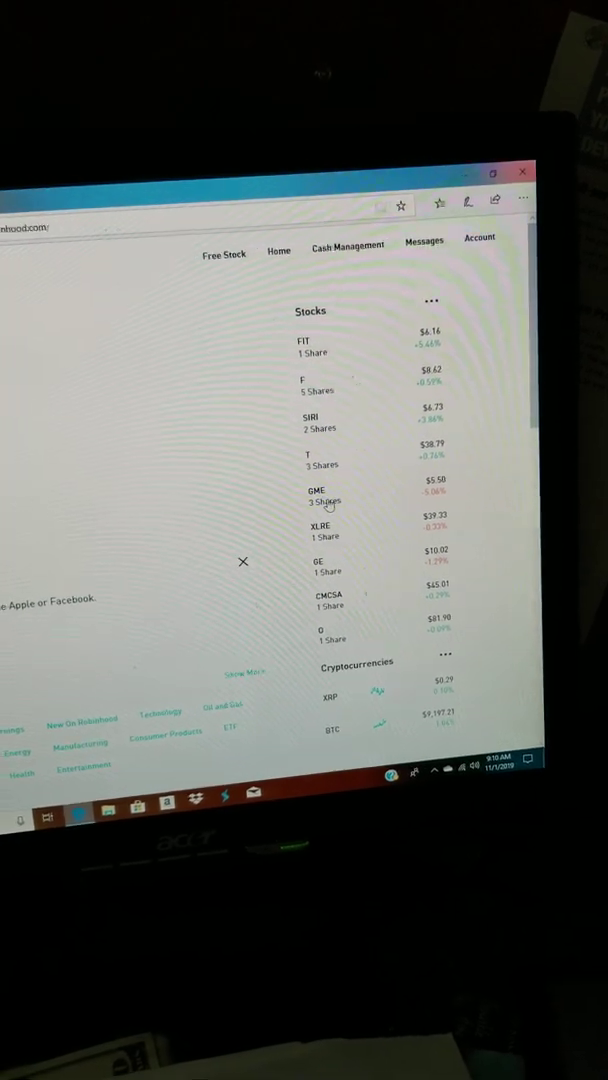
# Browse GameStop's About, Analyst Ratings and History, then return to the $375.90 portfolio home.
pyautogui.click(316, 495)
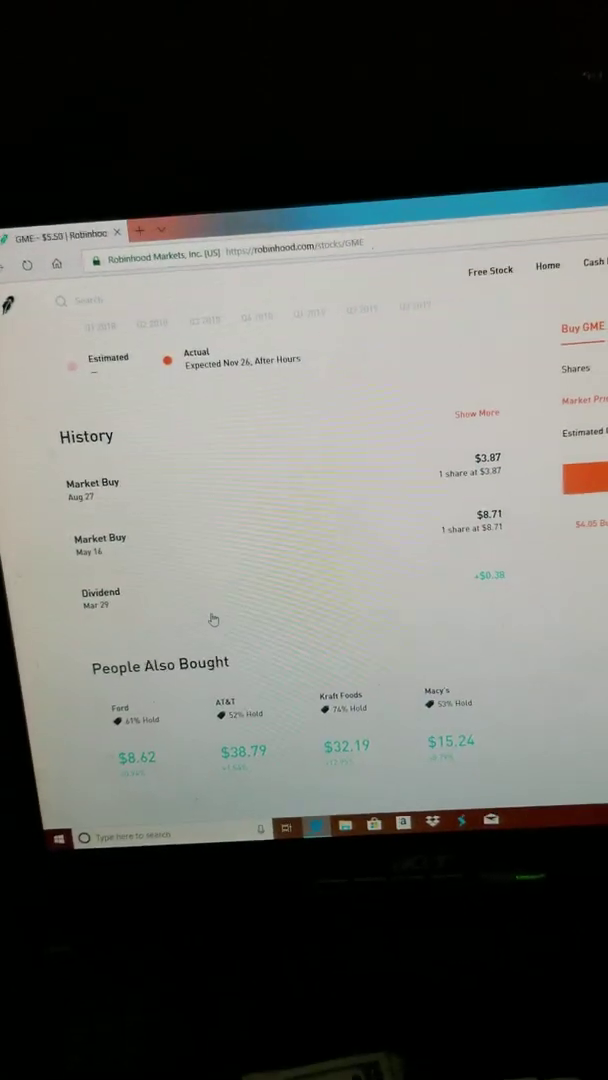
pyautogui.scroll(3)
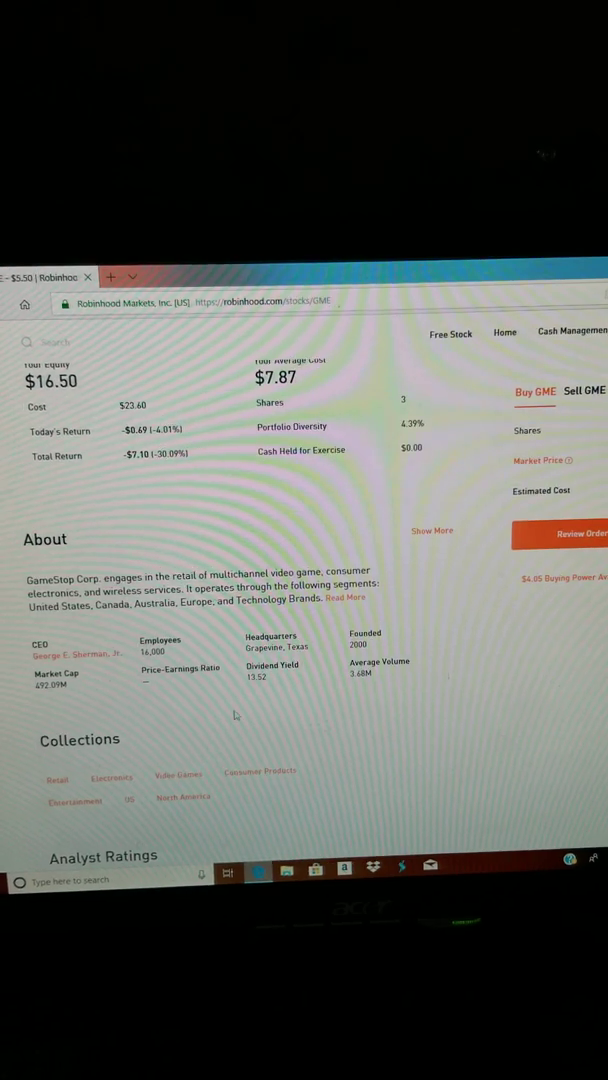
pyautogui.scroll(-3)
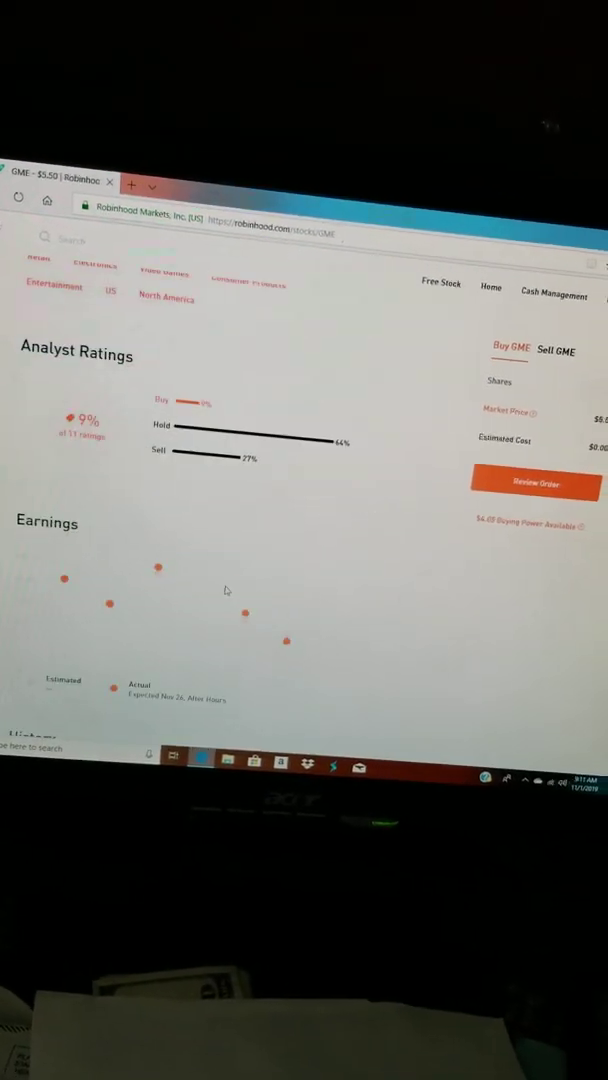
pyautogui.scroll(-3)
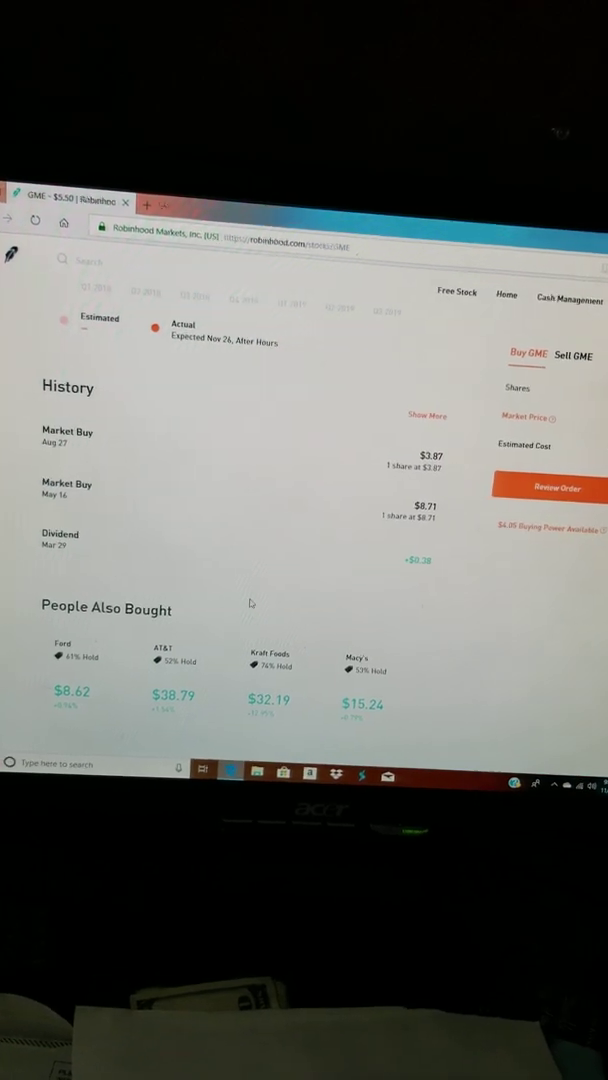
pyautogui.click(478, 343)
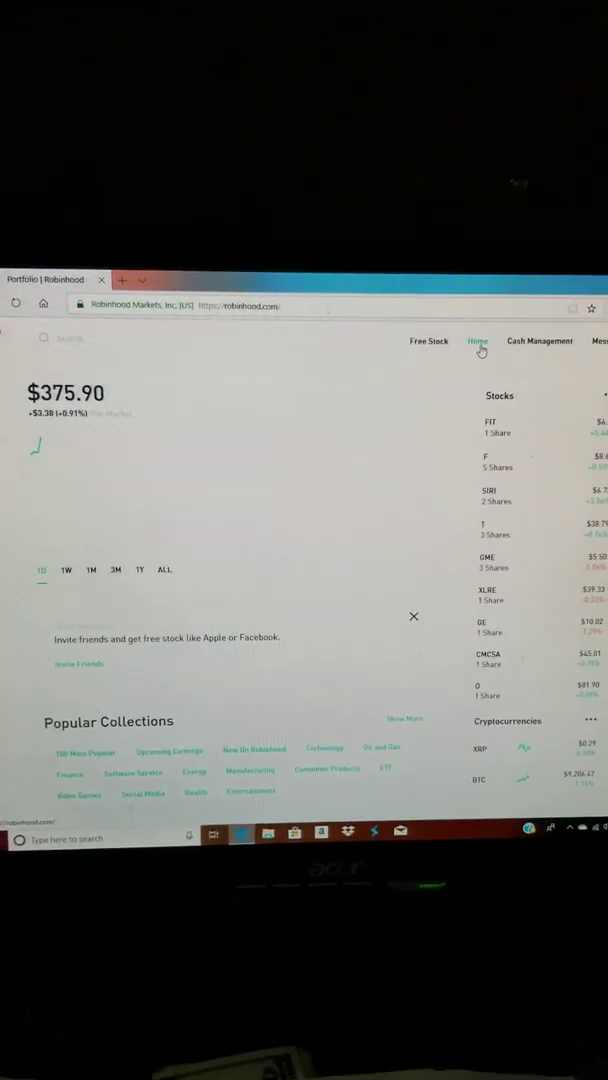